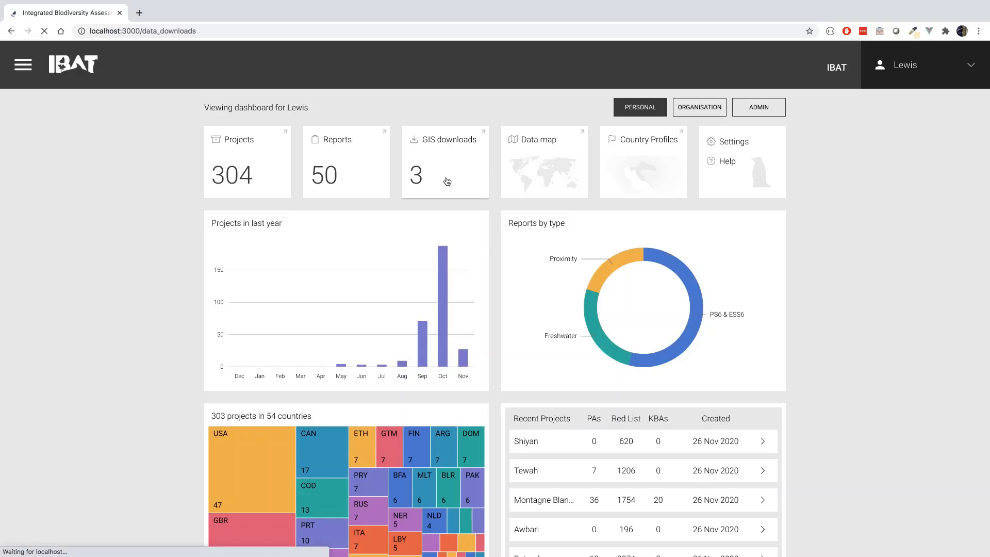
Open the GIS downloads card to list the Tignes, Chelkou and Butusande downloads
left_click(444, 161)
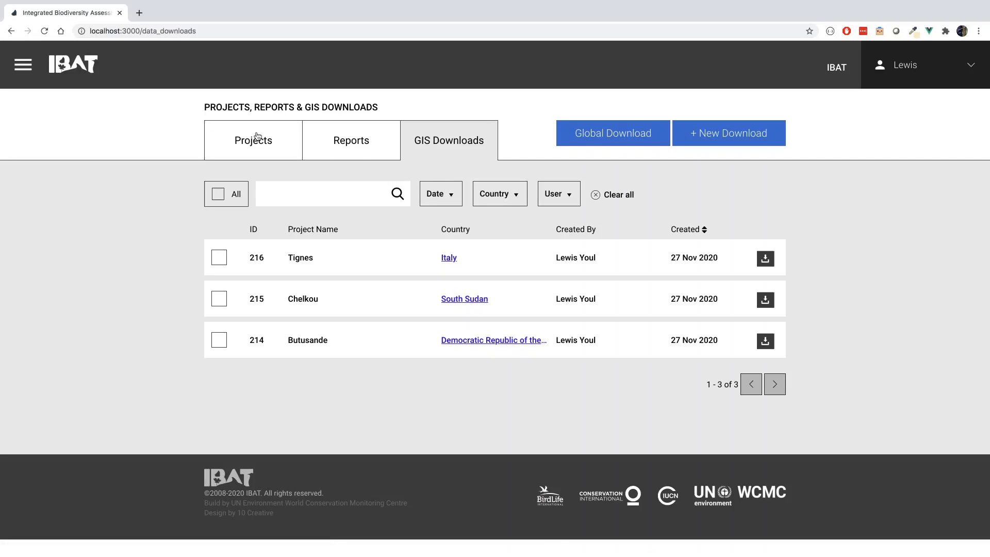
mouse_move(253, 140)
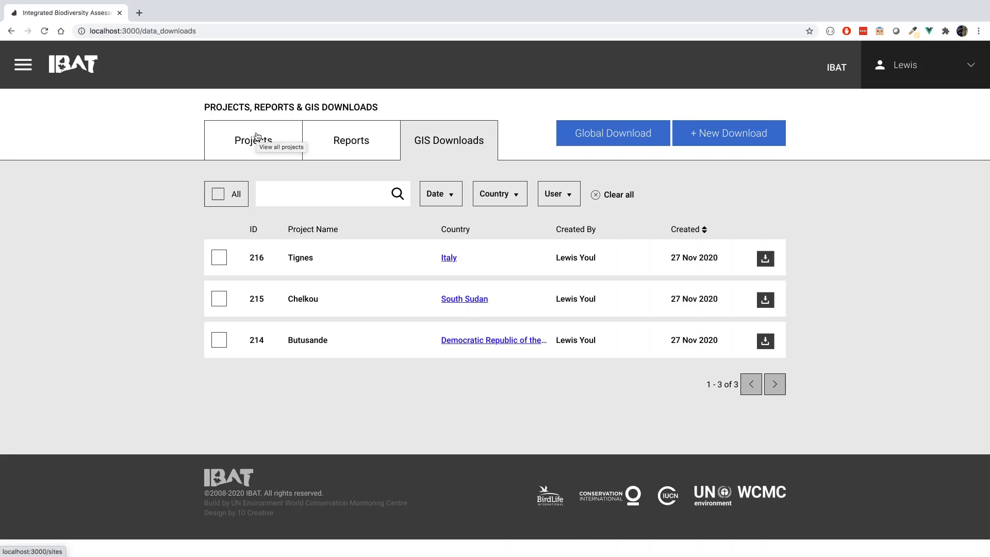
mouse_move(347, 146)
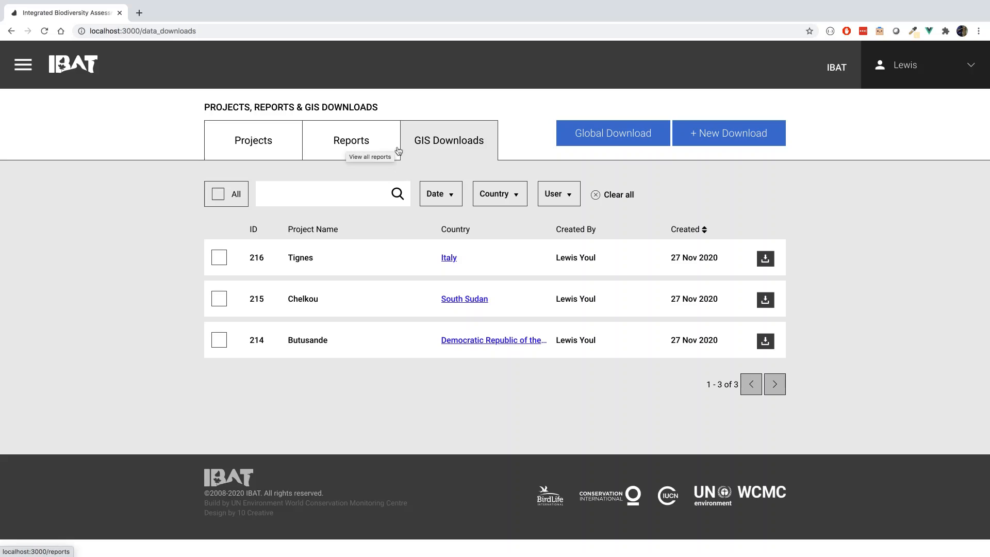
mouse_move(764, 257)
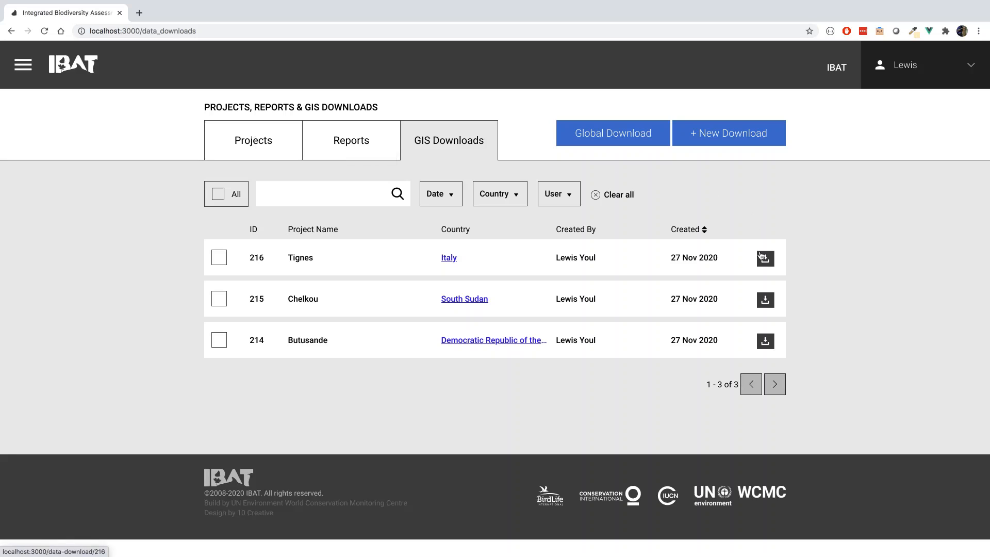
mouse_move(764, 258)
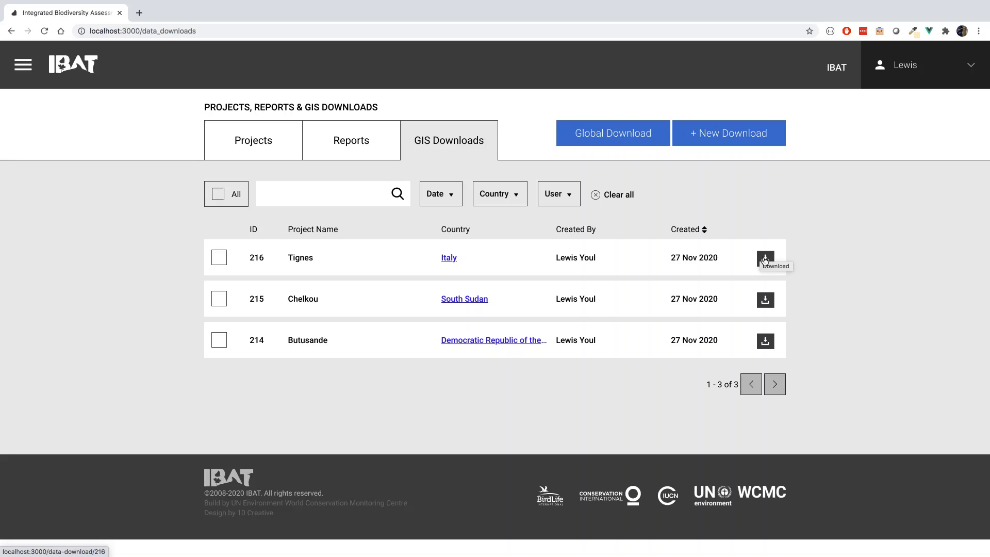
mouse_move(509, 212)
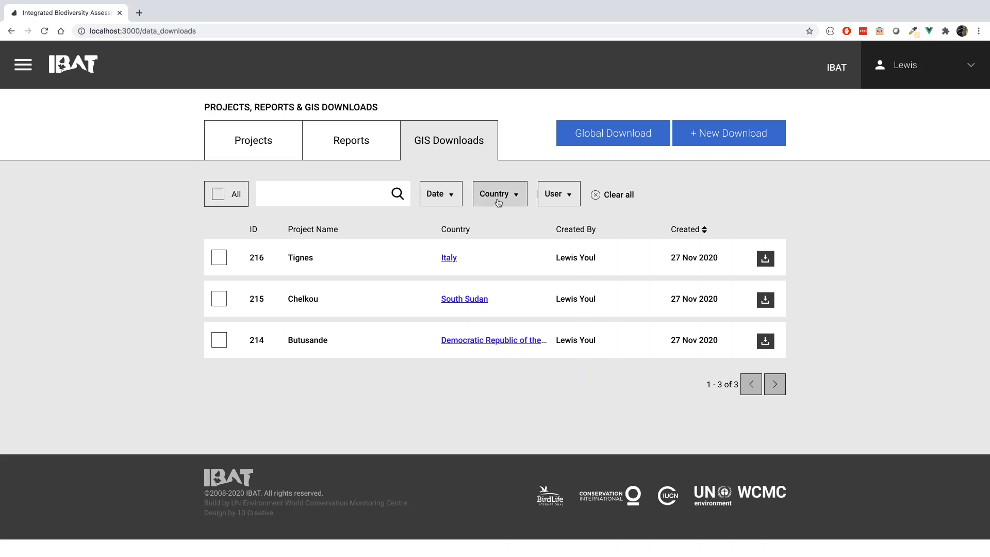
mouse_move(516, 202)
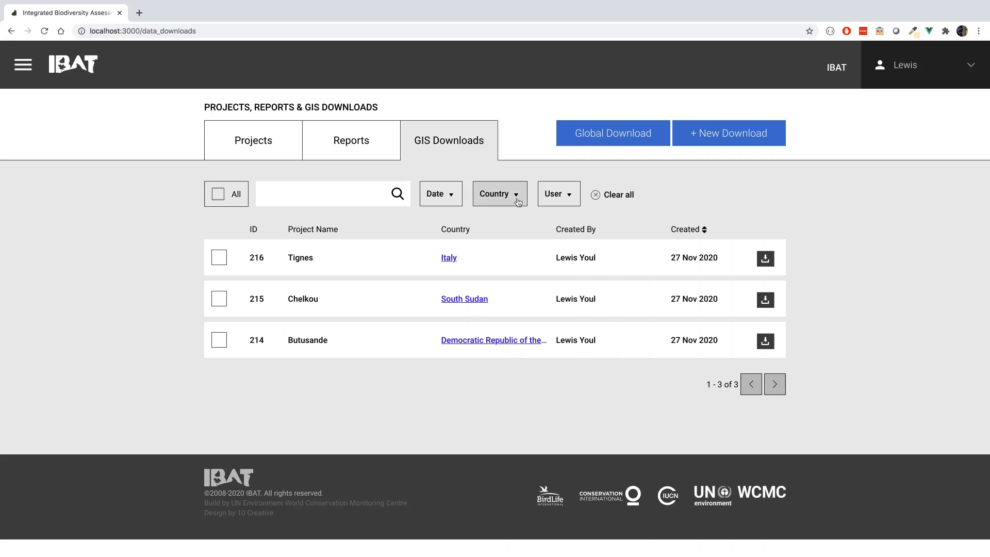
mouse_move(552, 194)
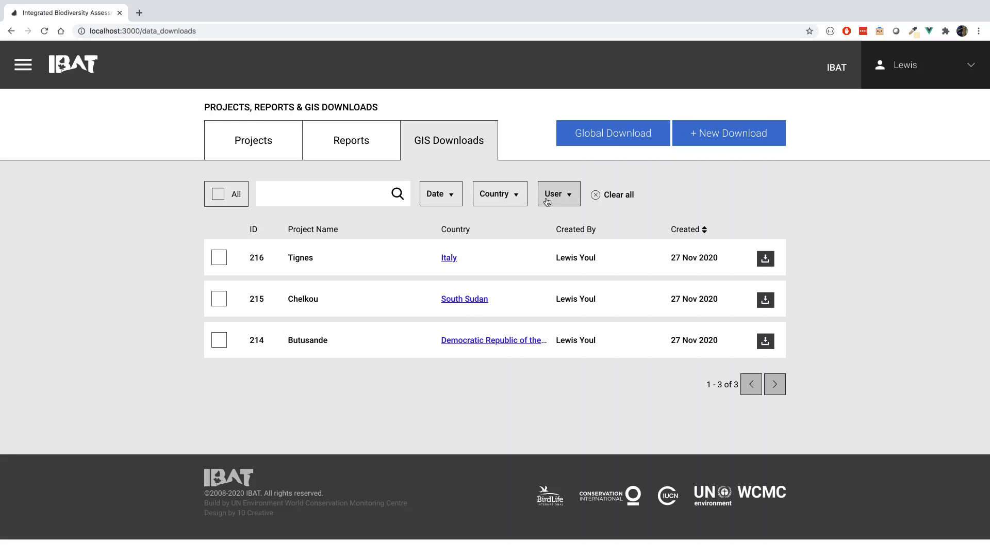
mouse_move(458, 254)
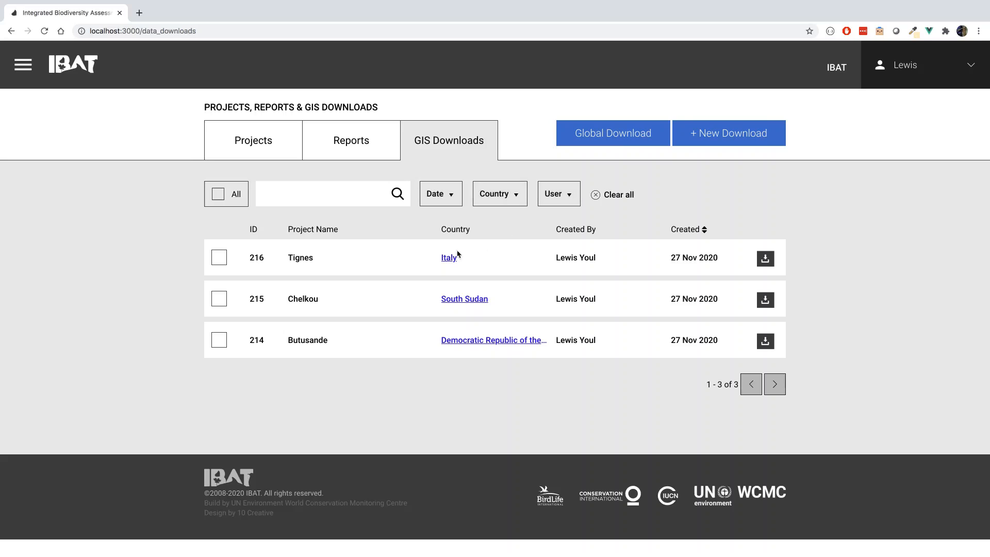
mouse_move(448, 258)
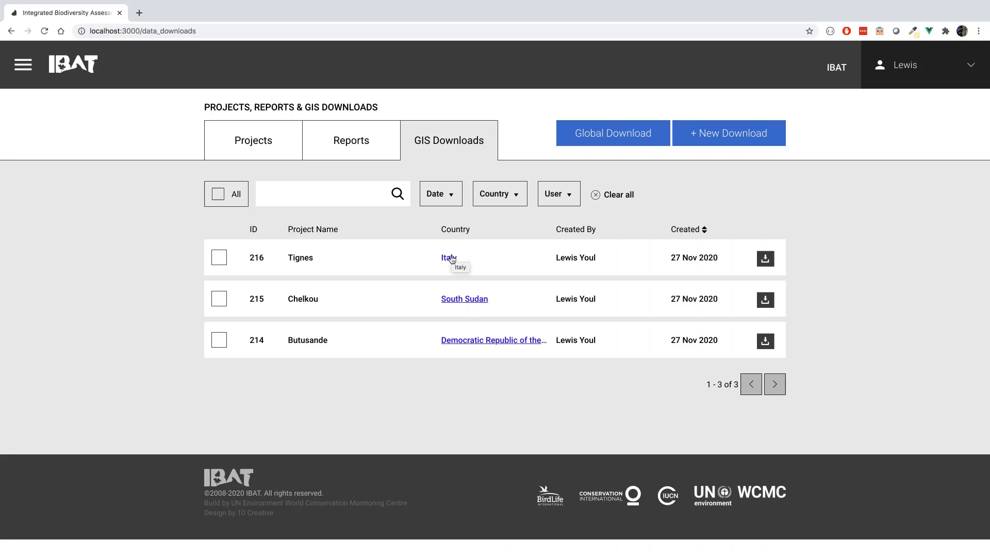
mouse_move(625, 235)
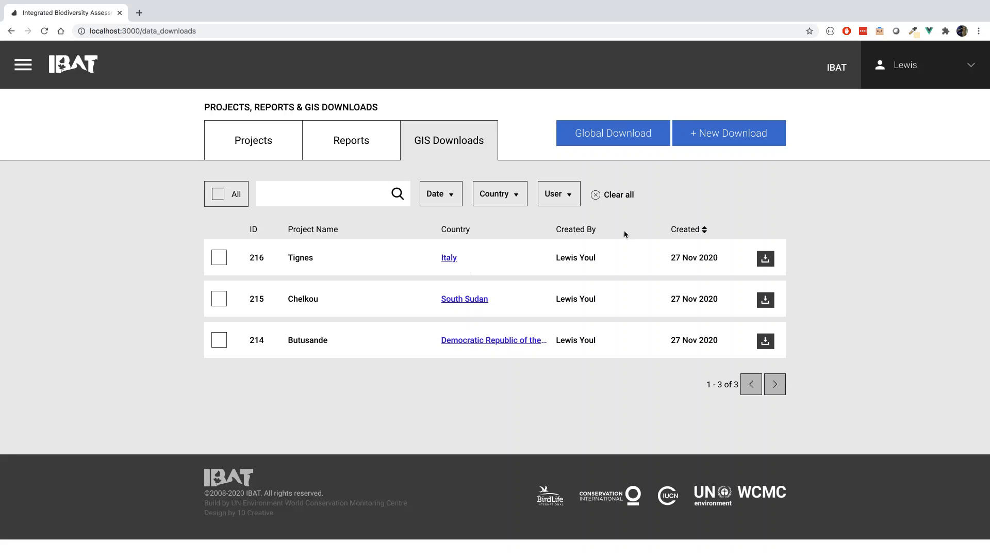
mouse_move(728, 133)
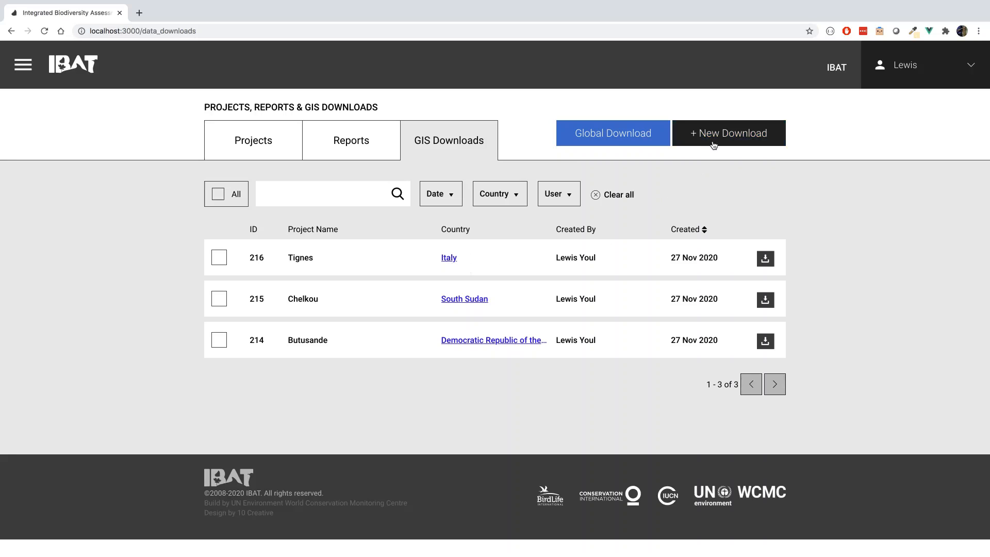
Start a new custom GIS download and select the Butembo project
left_click(727, 132)
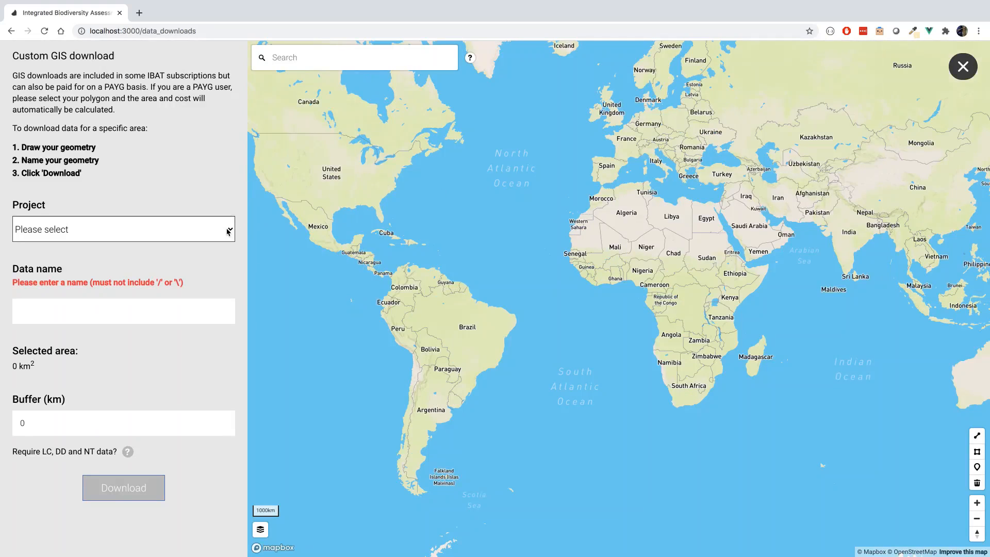
left_click(124, 229)
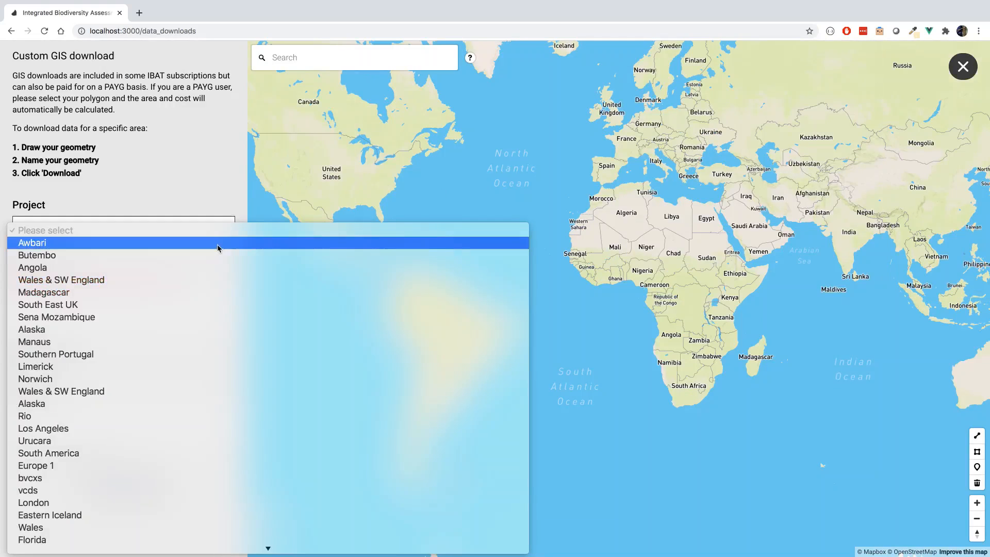
mouse_move(214, 255)
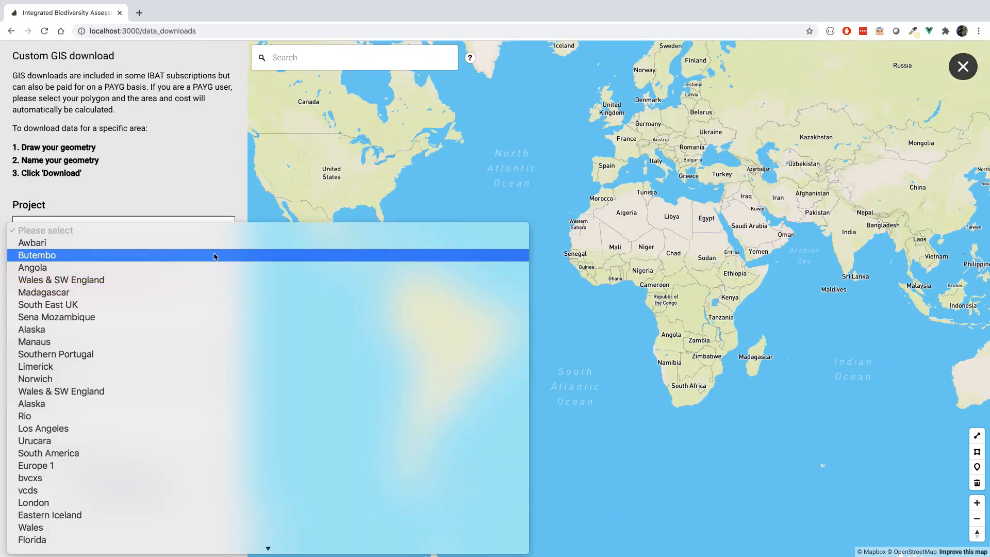
left_click(36, 255)
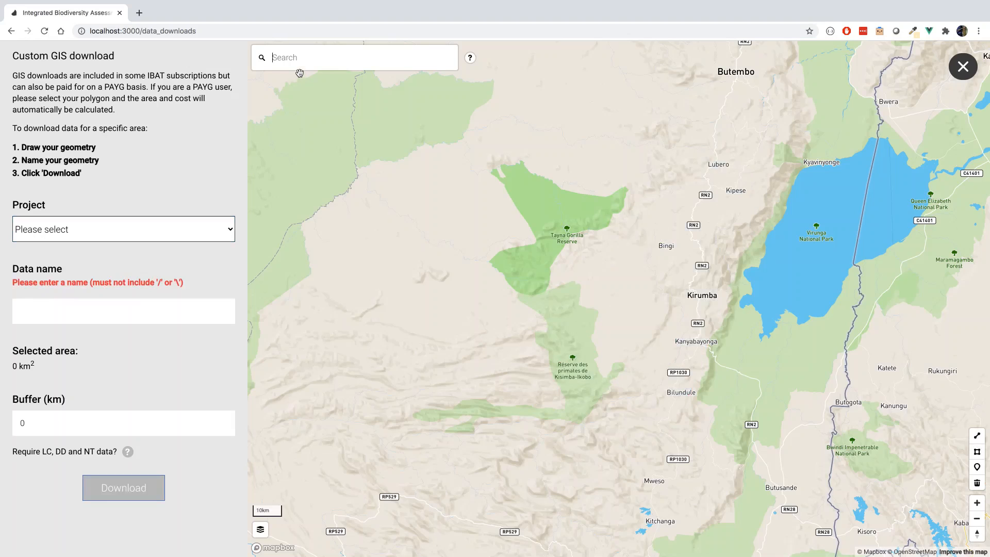
Search the map for Yellowstone National Park and show the basemap style options
type("Yellowston")
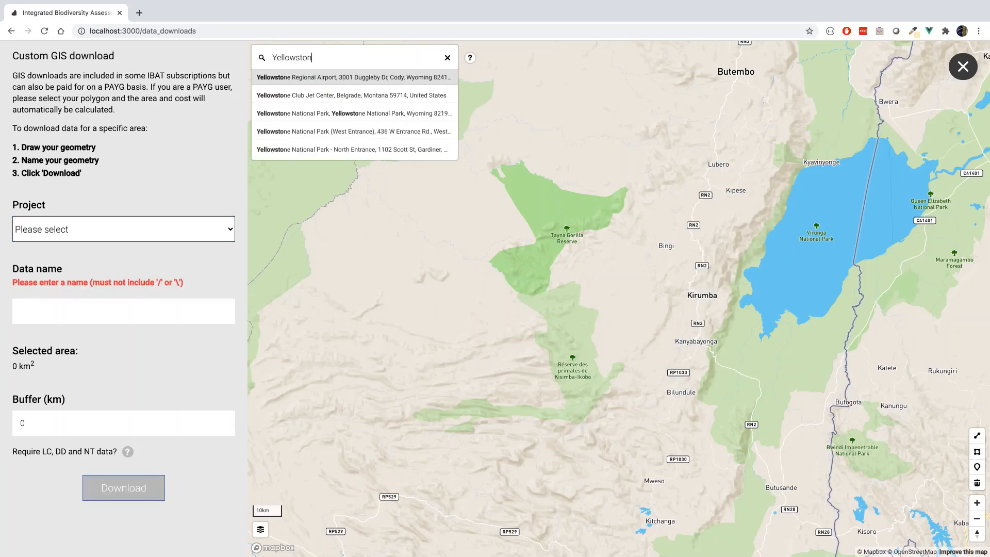
type("e")
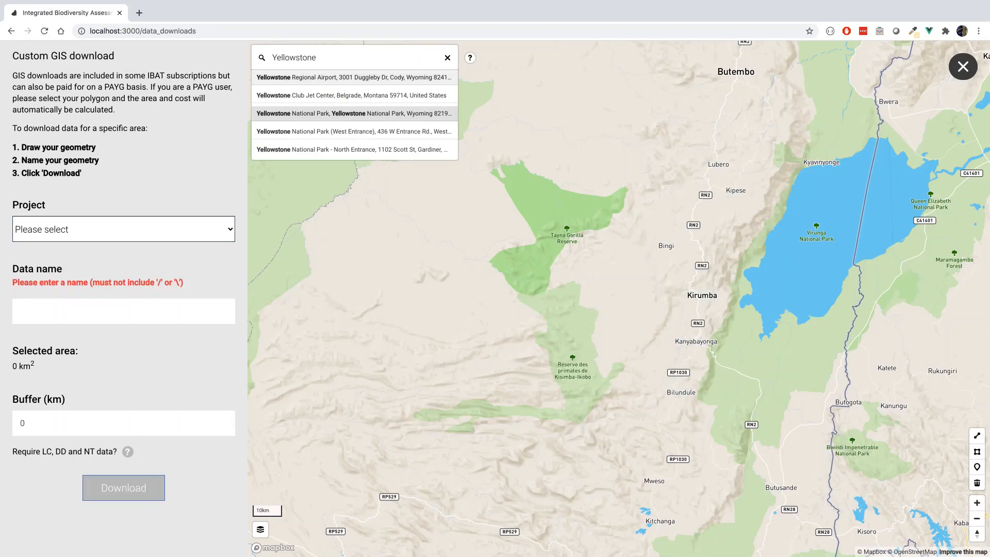
left_click(447, 57)
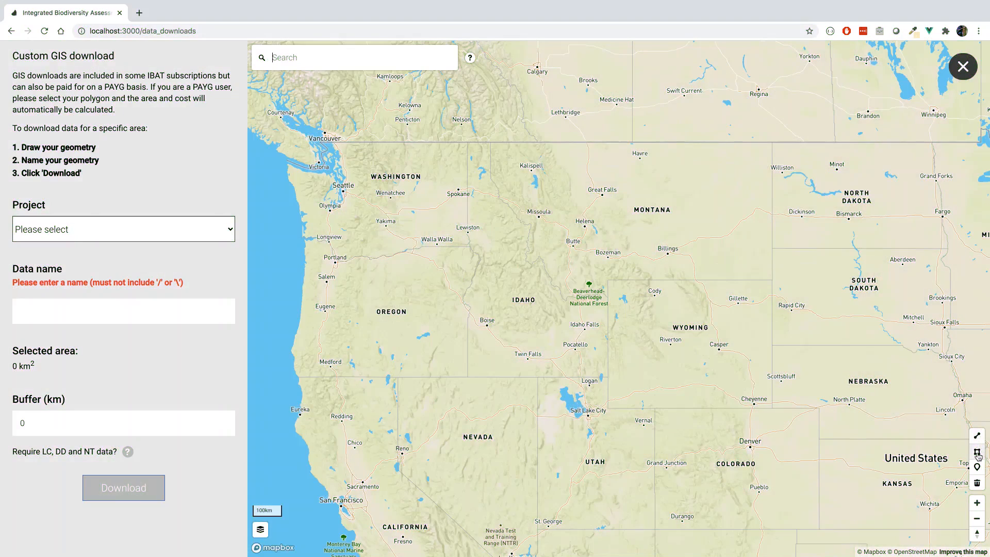
mouse_move(976, 467)
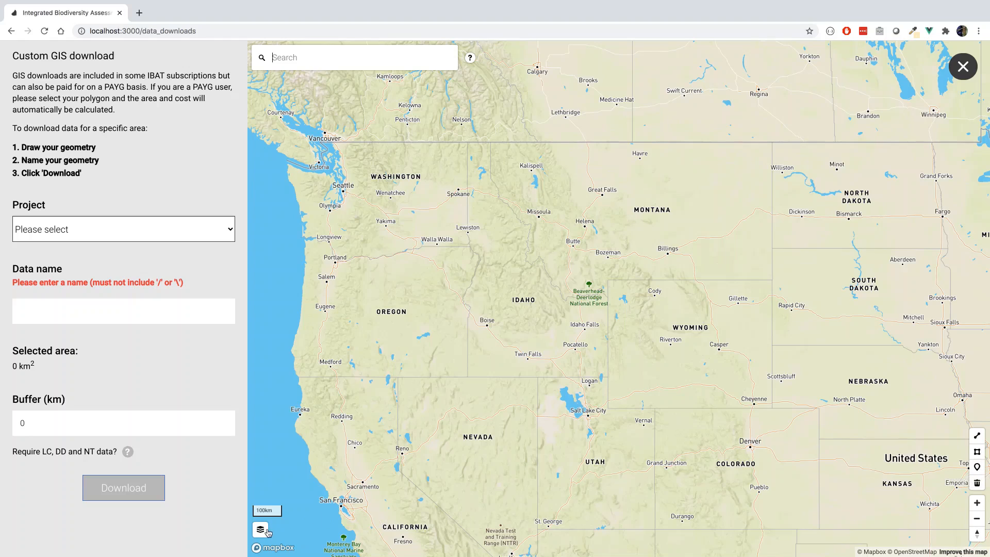
left_click(260, 529)
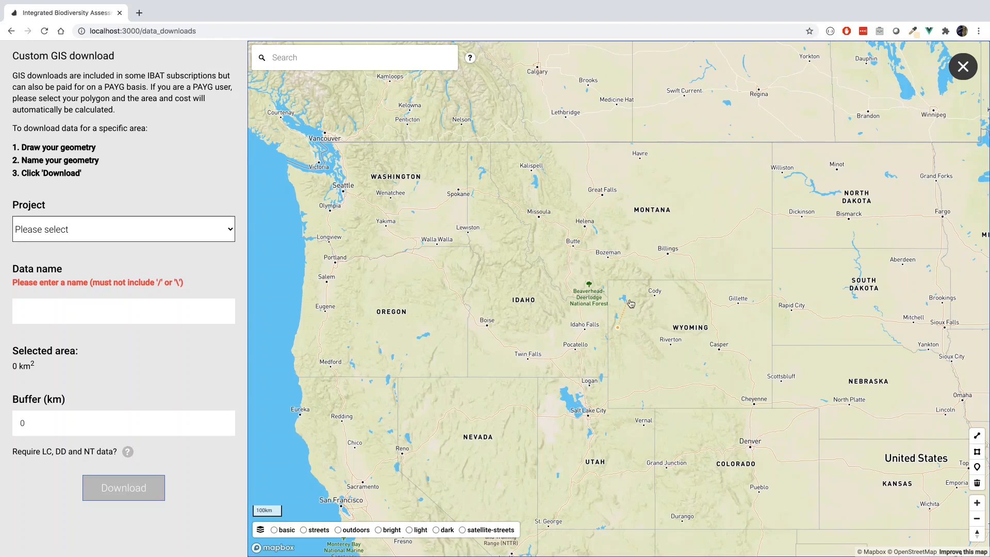
Enter 'Yellowstone' as the data name and set the buffer to 100 km
type("Y")
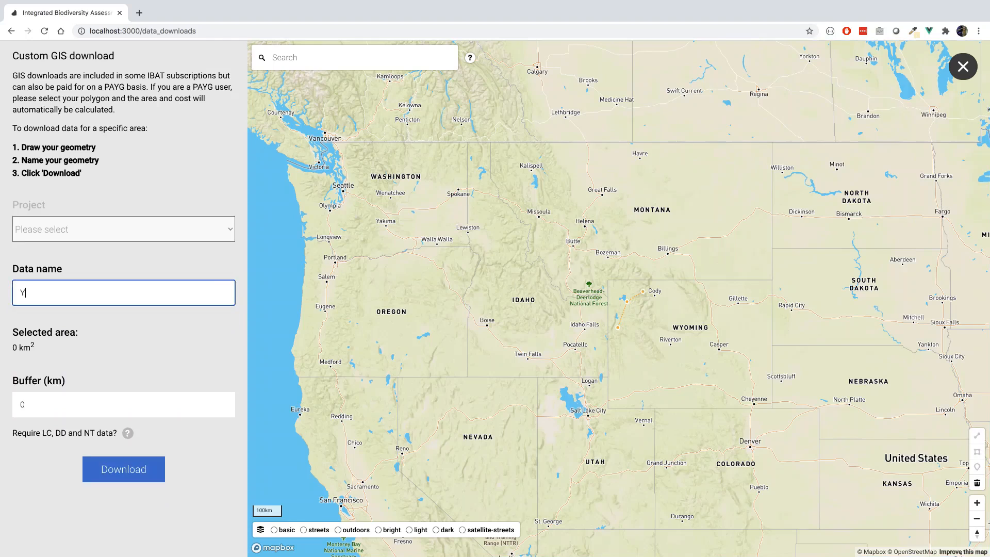
type("ellowstone")
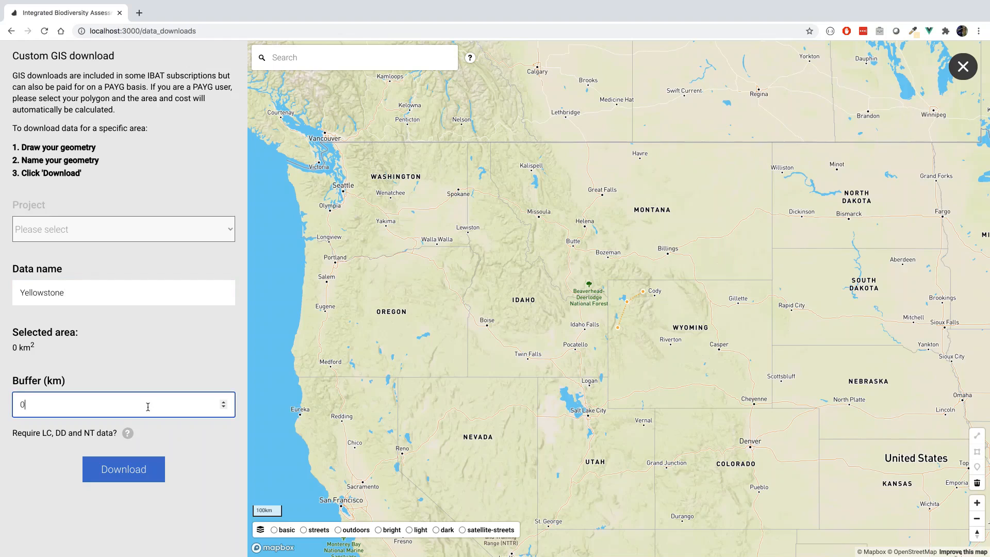
key("Backspace")
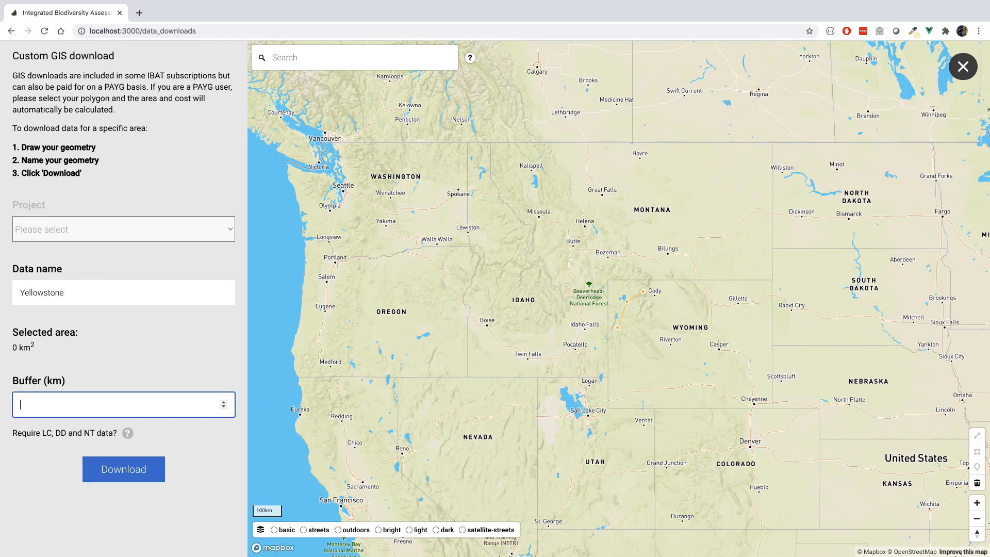
type("100")
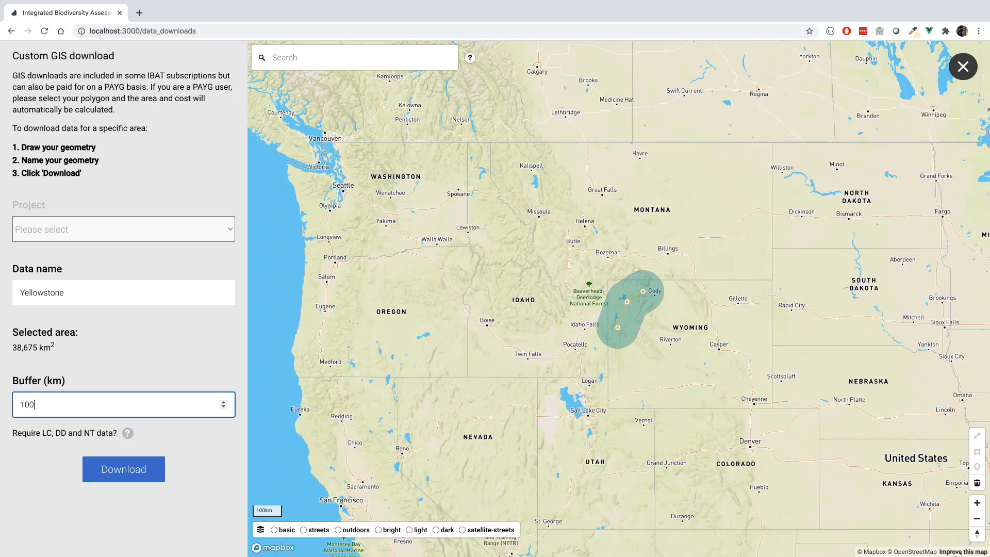
mouse_move(145, 453)
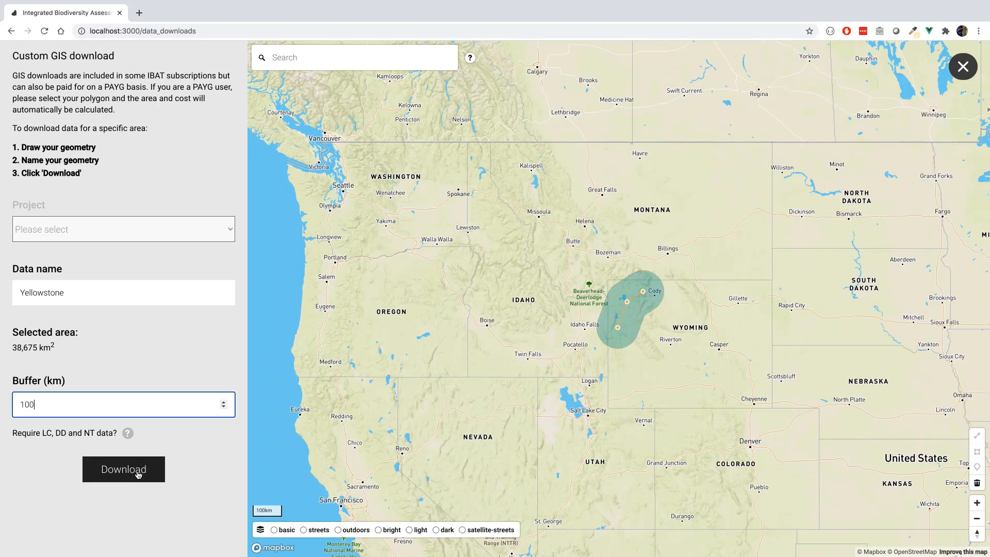
Submit the Yellowstone download and confirm it in the dialog
left_click(123, 469)
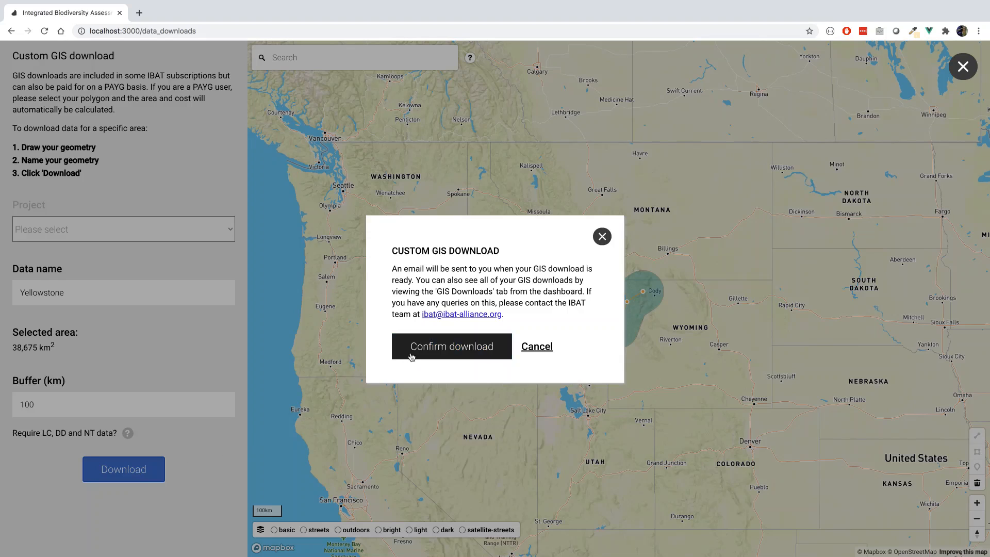
left_click(450, 346)
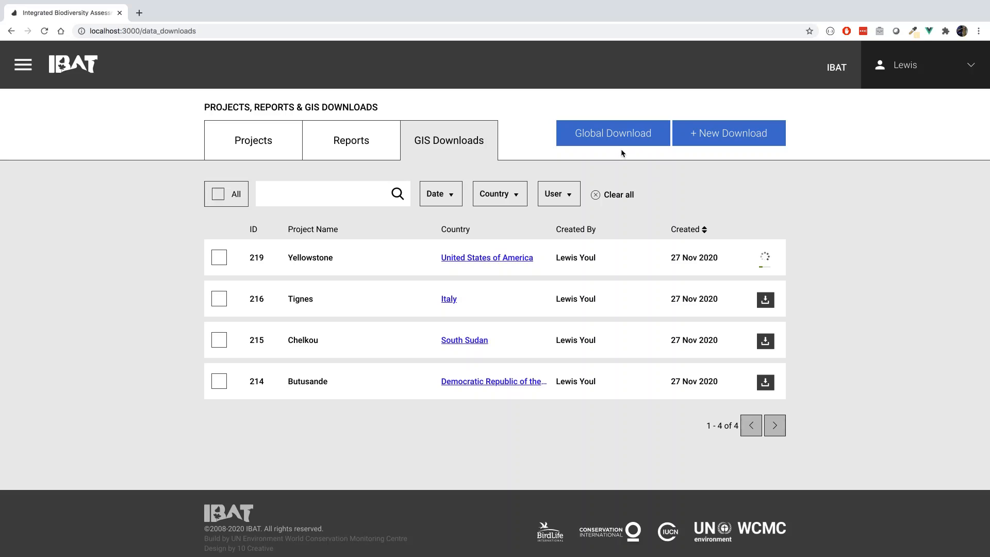
mouse_move(612, 132)
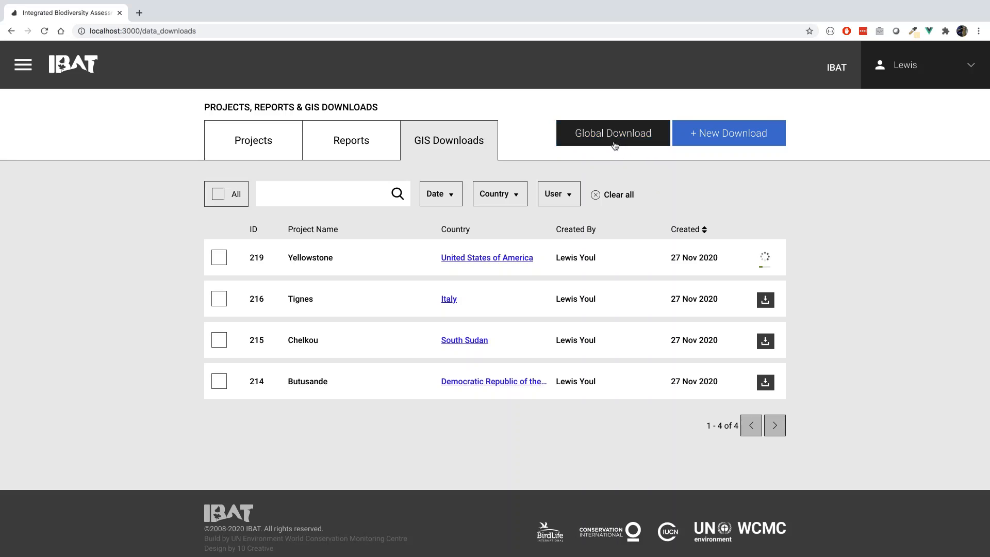
Open the Global Download page with WDPA, KBA and IUCN Red List datasets
left_click(612, 133)
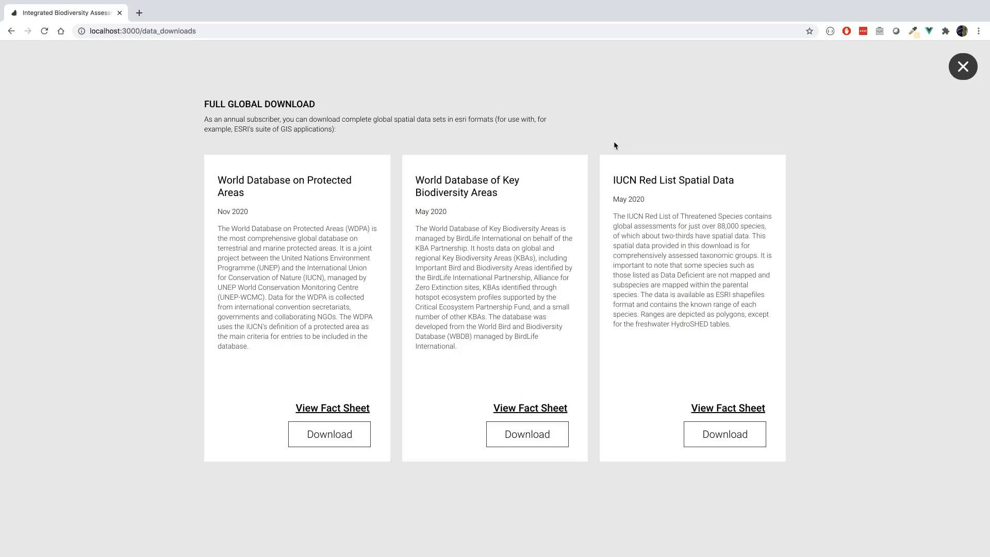